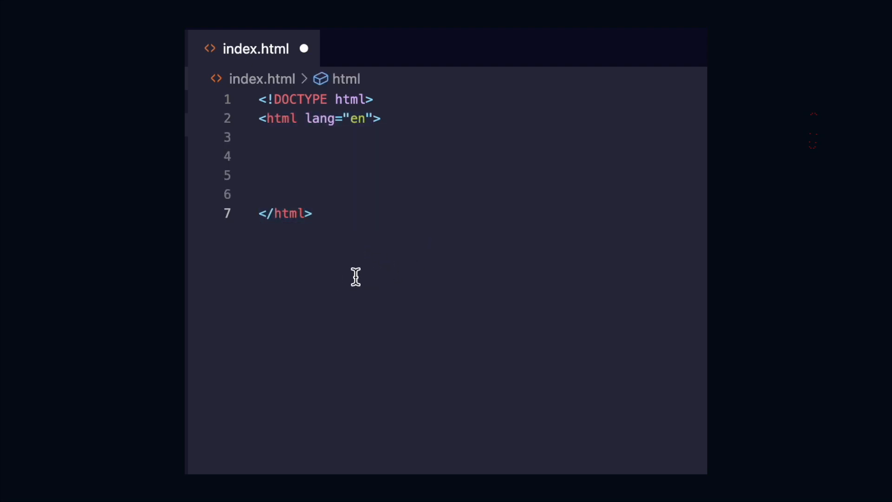
# Step: Add the body with a 'This is the header' header and begin the main content
pyautogui.write('<body>')
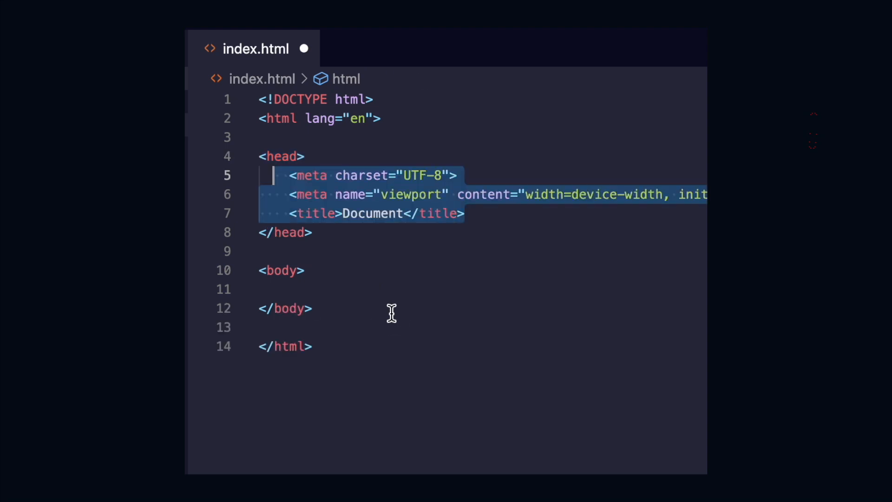
pyautogui.click(312, 308)
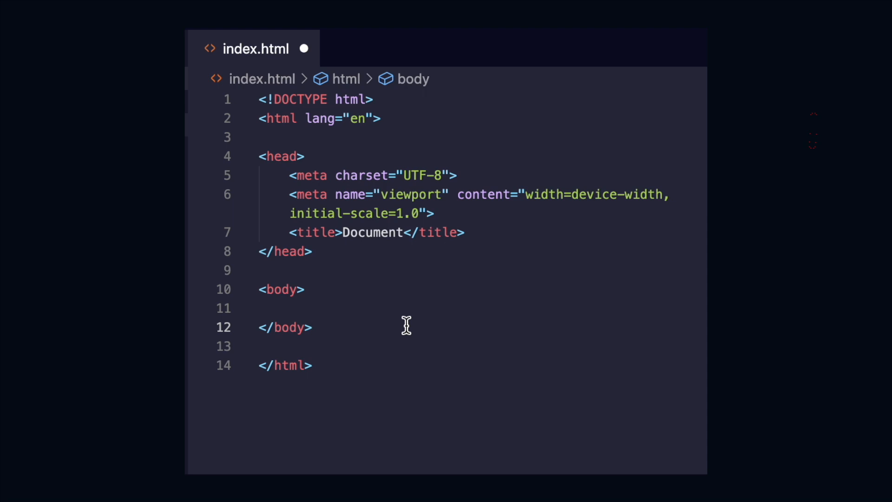
pyautogui.write('<header>This is the header</header>')
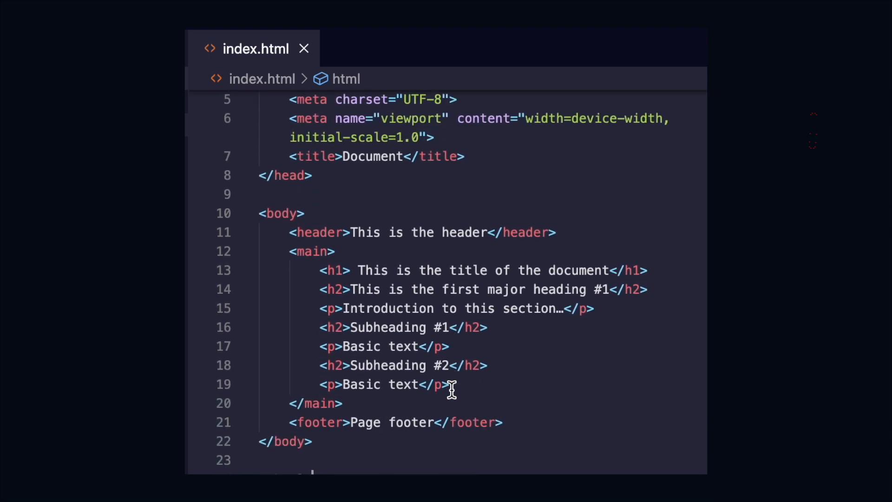
pyautogui.scroll(-3)
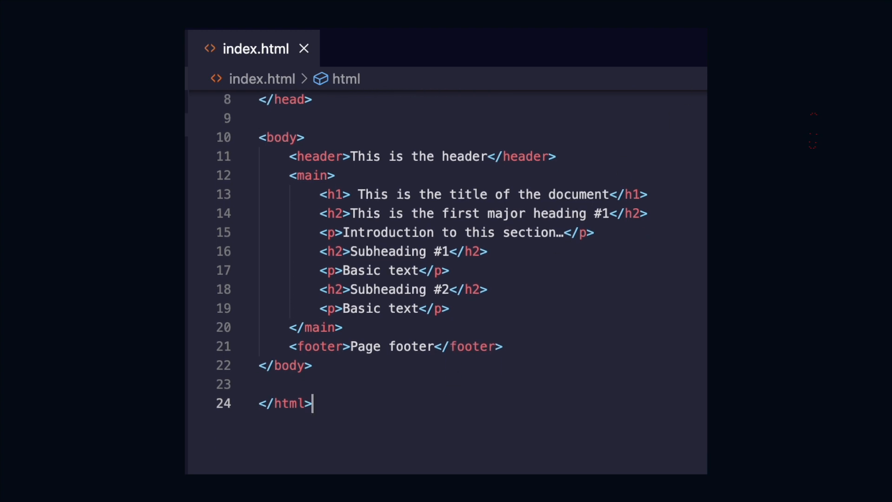
pyautogui.write('<')
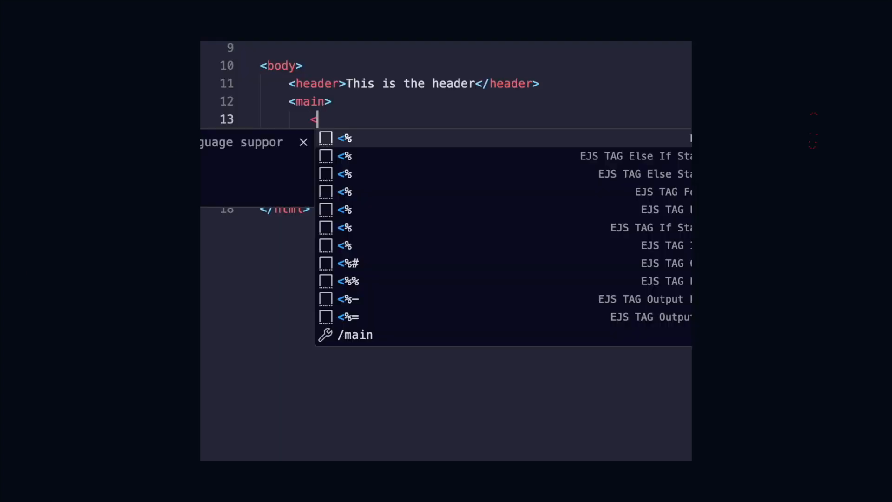
# Step: Fill main with a section of four Subcontents divs and a section of 'Nested element' divs
pyautogui.write('section>')
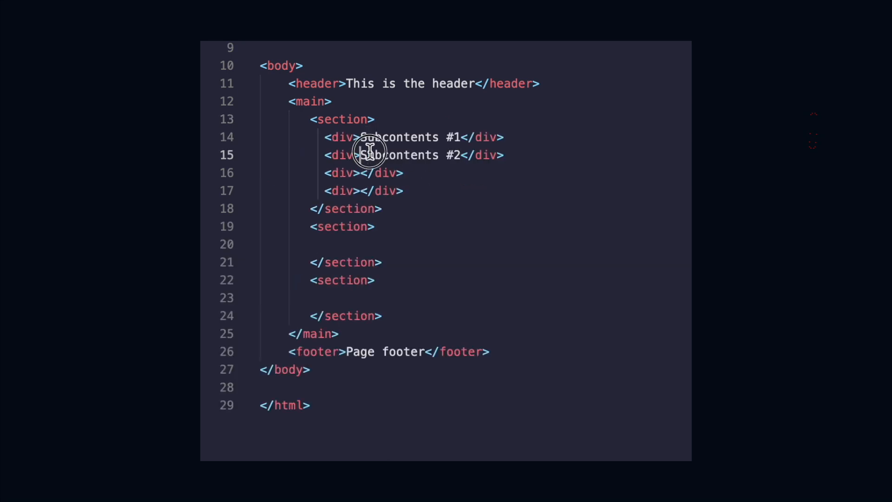
pyautogui.moveTo(355, 173)
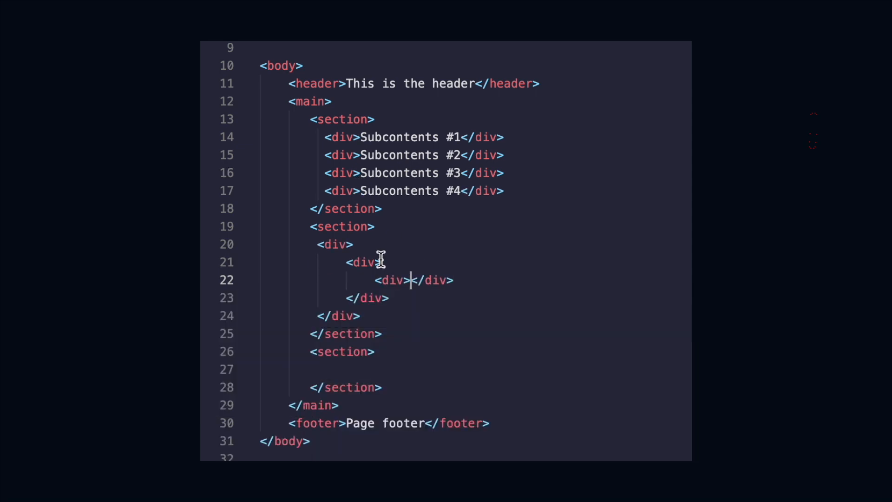
pyautogui.moveTo(467, 340)
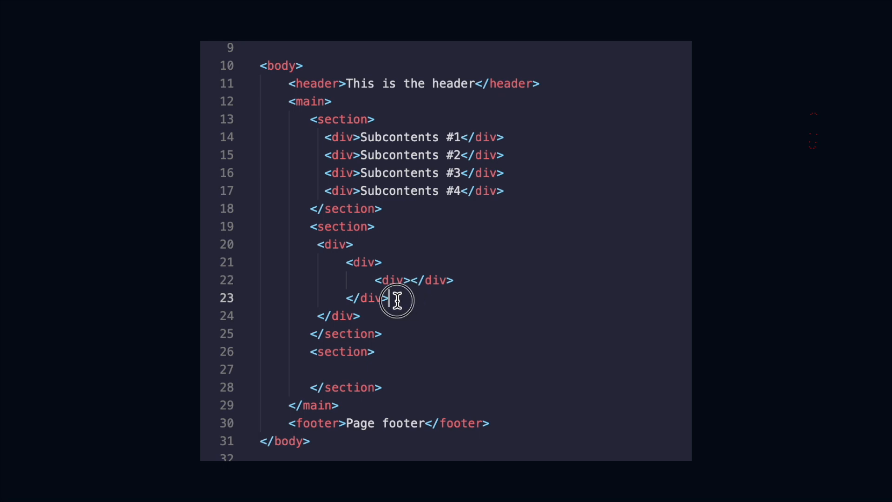
pyautogui.write('Nested element')
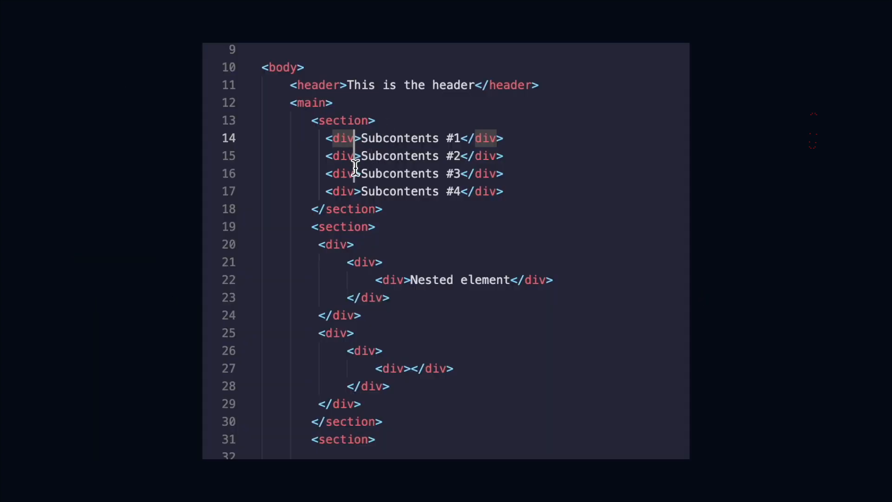
pyautogui.write('st')
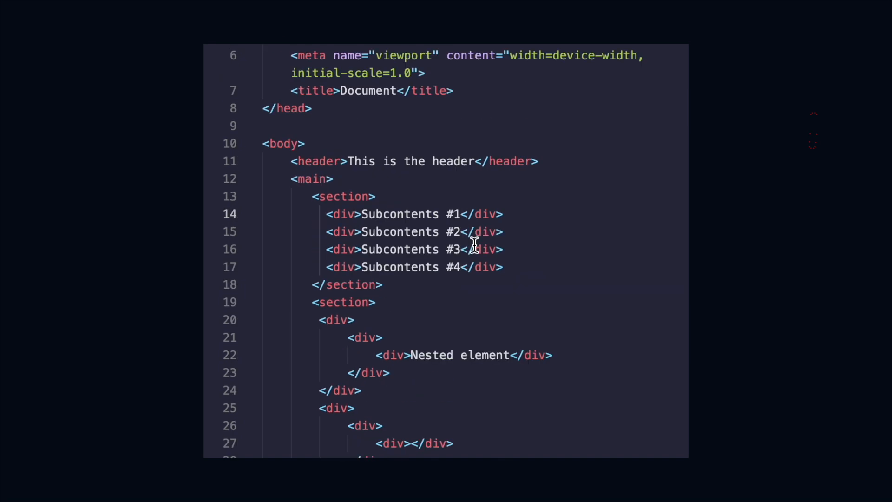
# Step: Write a head style block with div { color: green; } and a 'will be applied to every div tag' comment
pyautogui.write('style>')
pyautogui.write('color:')
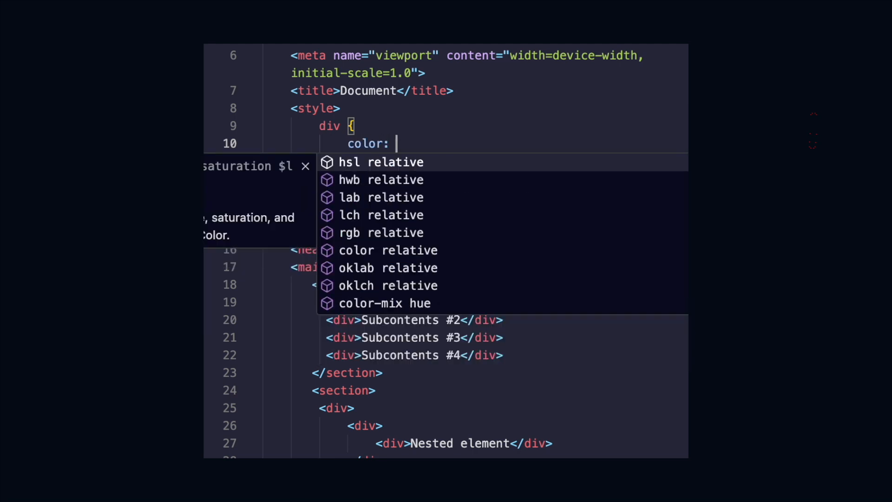
pyautogui.write('green;')
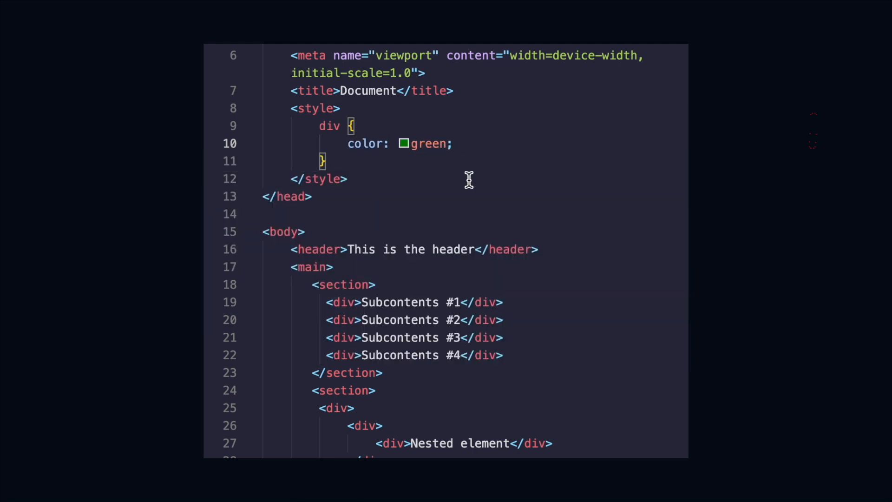
pyautogui.write('will be')
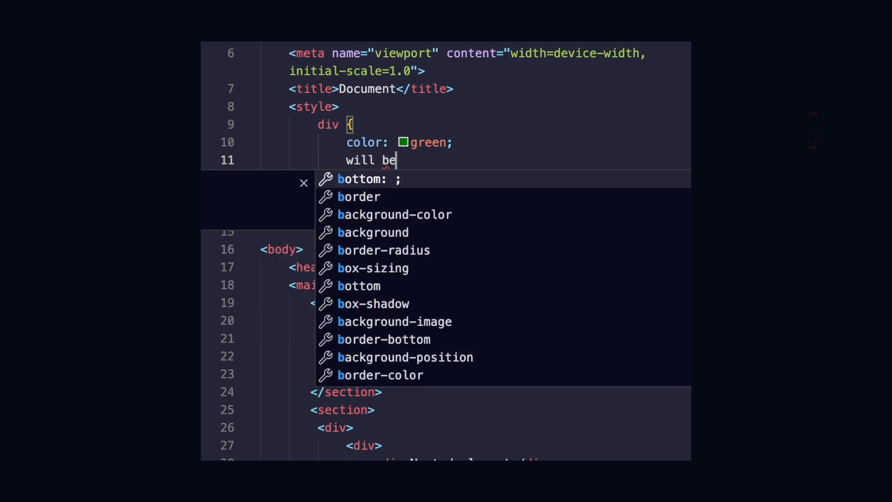
pyautogui.write('applied to every div tag */')
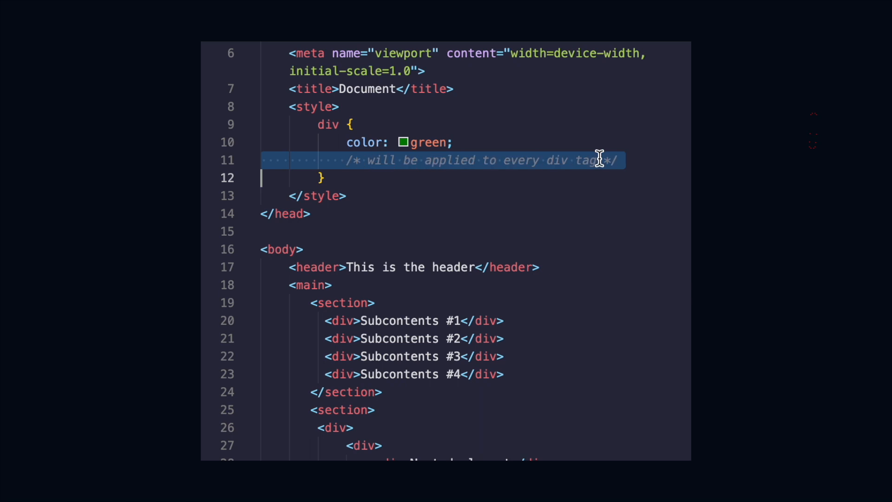
# Step: Add class="mainSection section" to the first section, plus .mainSection and .section { padding: 8px; } rules
pyautogui.scroll(-3)
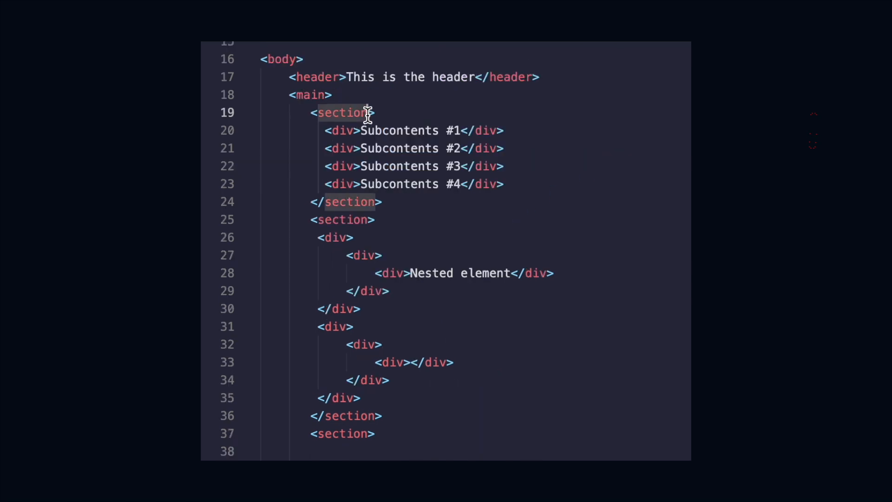
pyautogui.write('class=""')
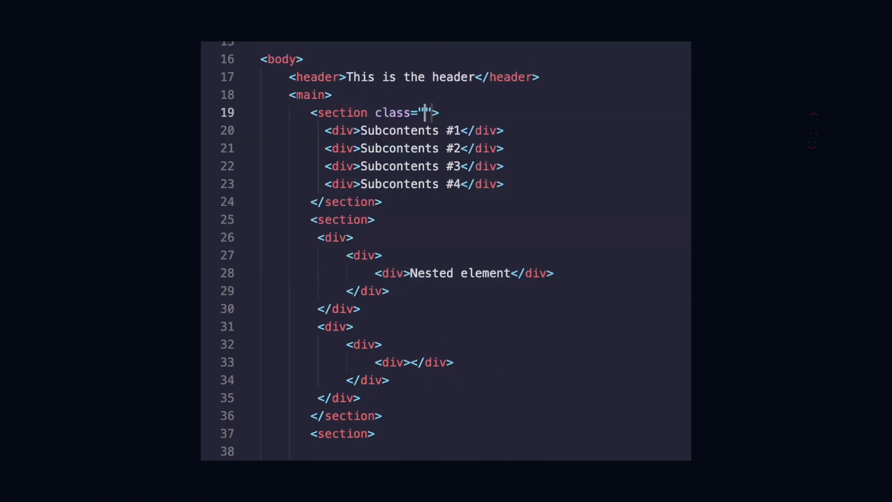
pyautogui.write('mainSection')
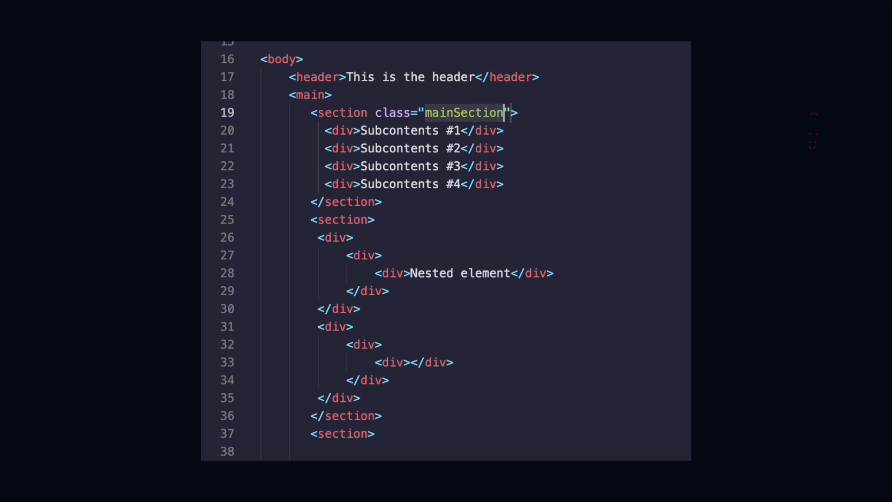
pyautogui.write('section')
pyautogui.write('.m')
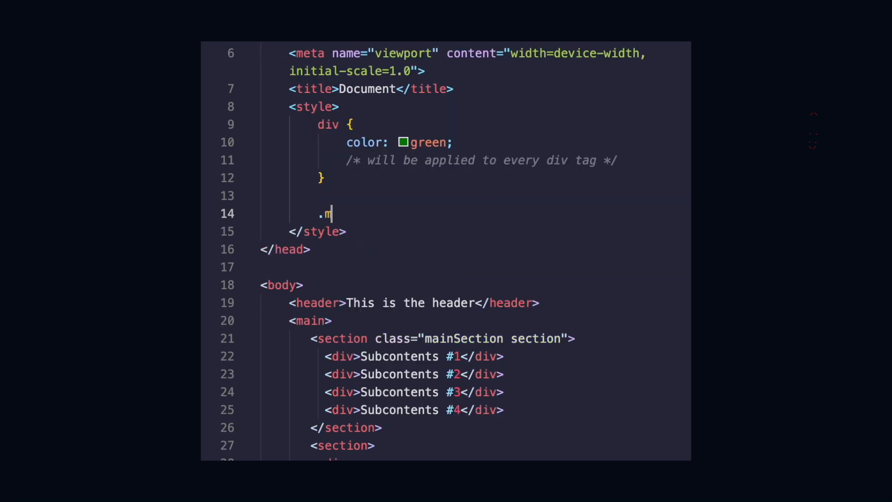
pyautogui.write('ainSection {')
pyautogui.write('padding: 8px;')
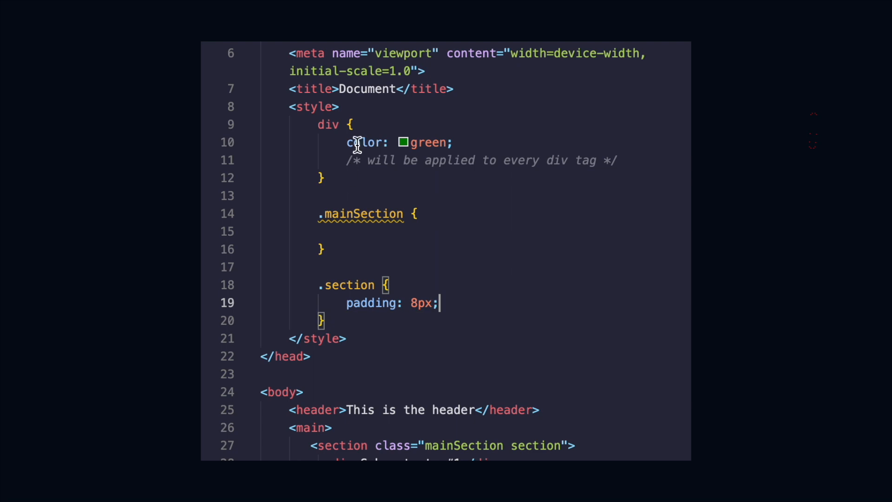
# Step: Give .mainSection a white background, add id documentHeader to header, and start #documentHeader with 24px padding
pyautogui.write('background: white;')
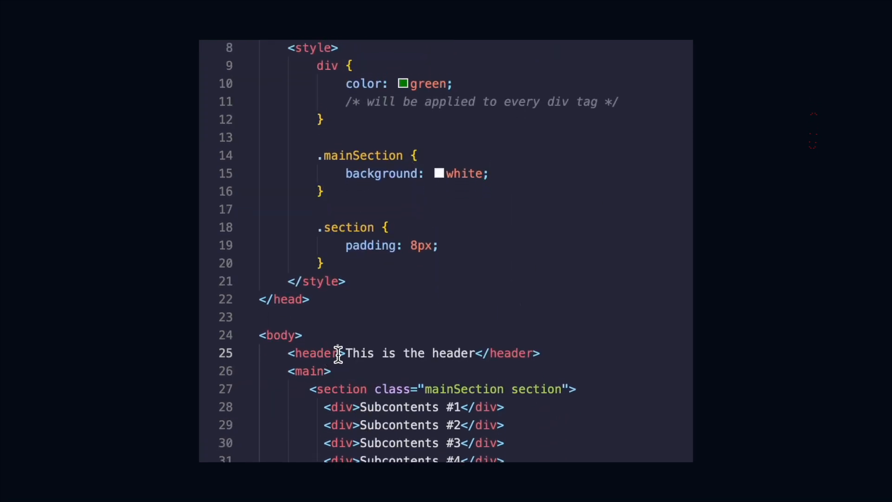
pyautogui.write('id="documentHeader')
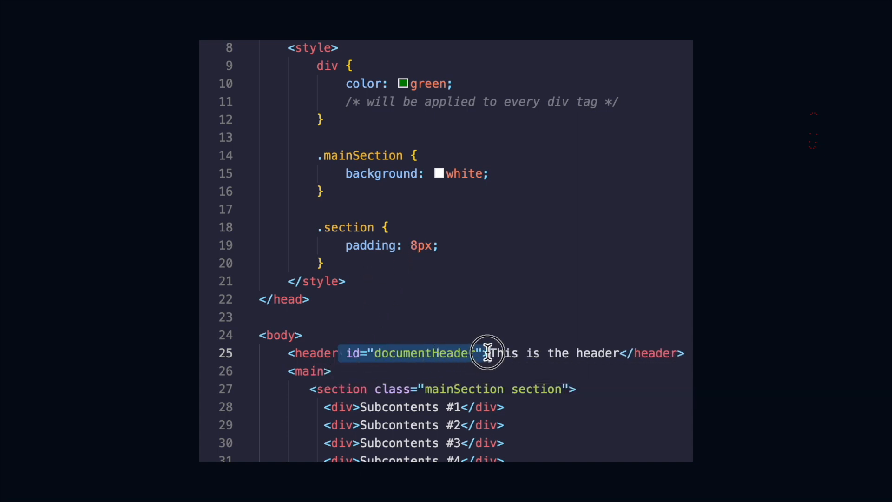
pyautogui.write('#')
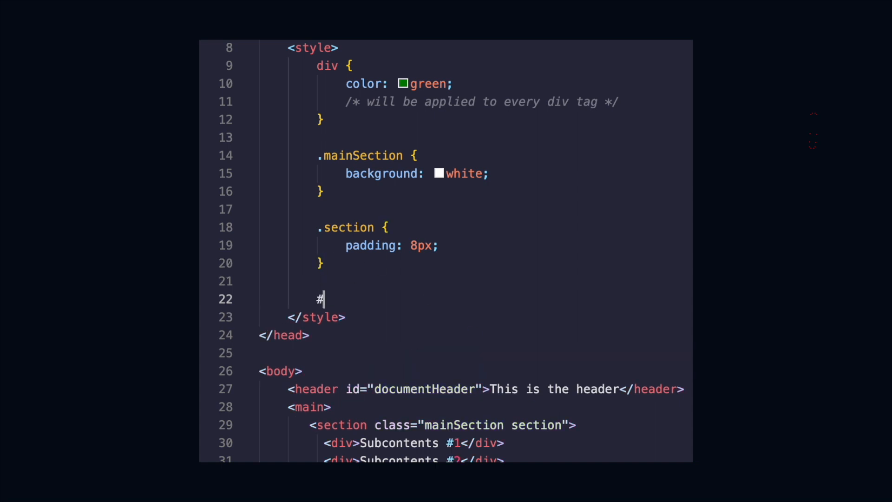
pyautogui.write('documentHeader')
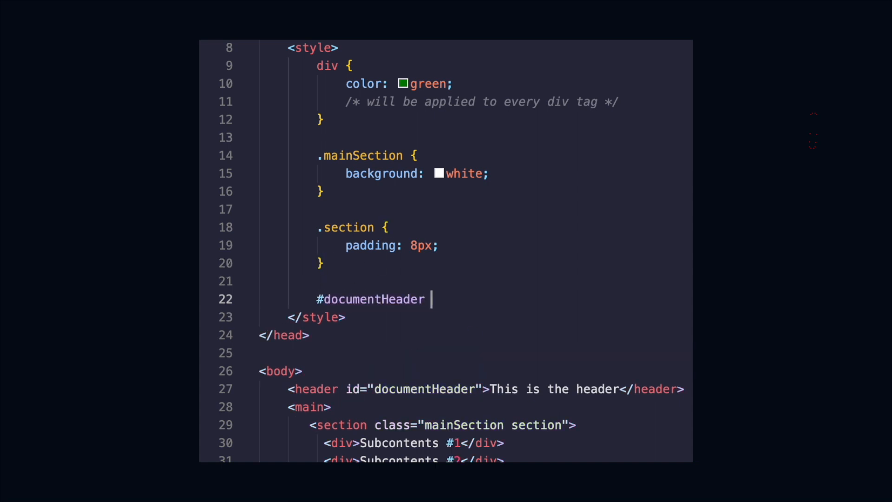
pyautogui.write('{')
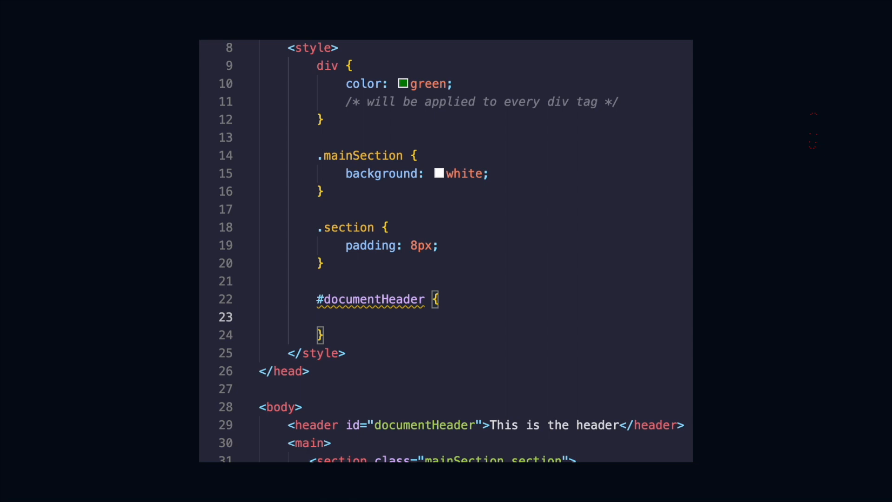
pyautogui.write('padding: 24px;')
pyautogui.write('.section, .mainSection {')
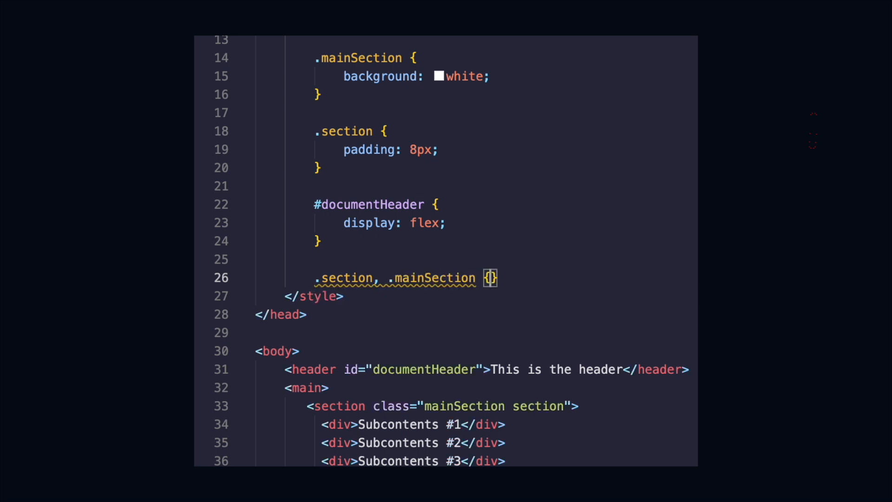
# Step: Add display: flex to #documentHeader and make .section, .mainSection a flex column
pyautogui.write('display: flex;')
pyautogui.write('.para')
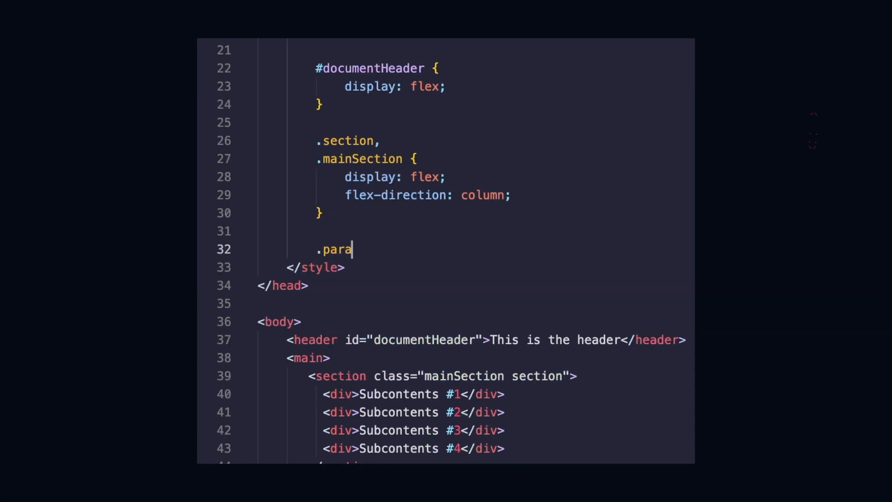
pyautogui.write('graphContainer')
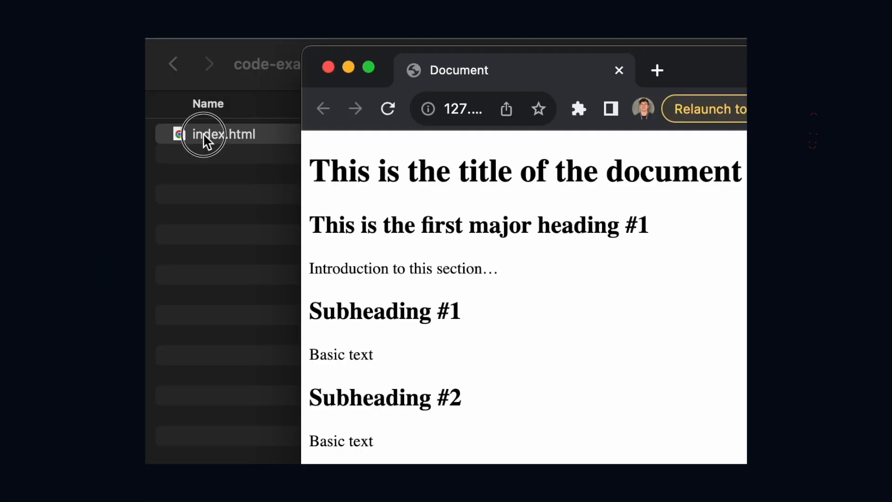
# Step: Drag index.html from Finder onto Chrome to render the page
pyautogui.moveTo(223, 134); pyautogui.dragTo(472, 187)
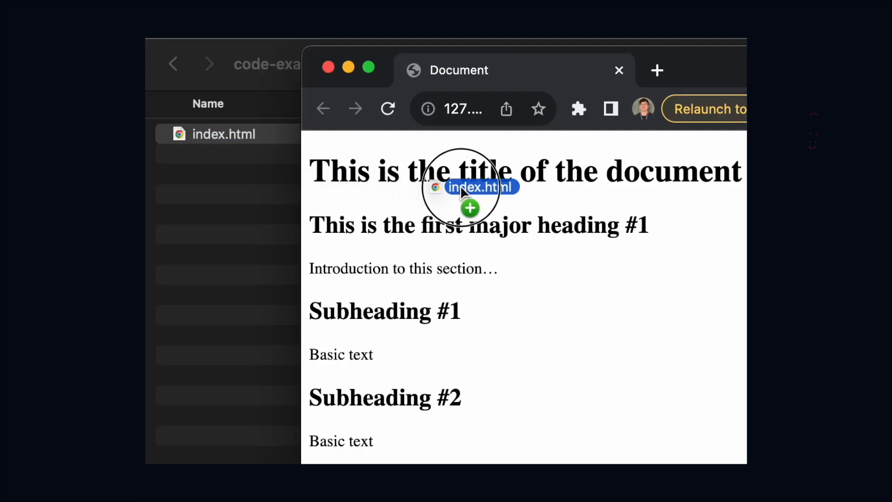